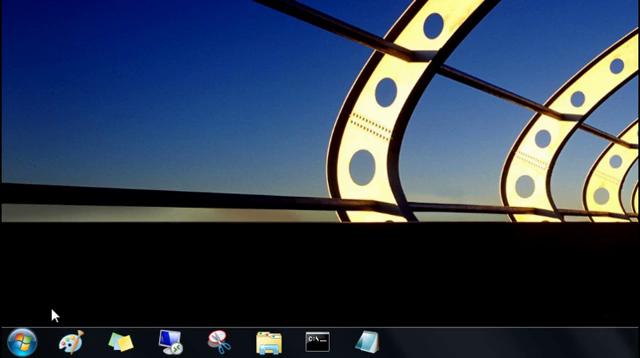
pyautogui.moveTo(308, 280)
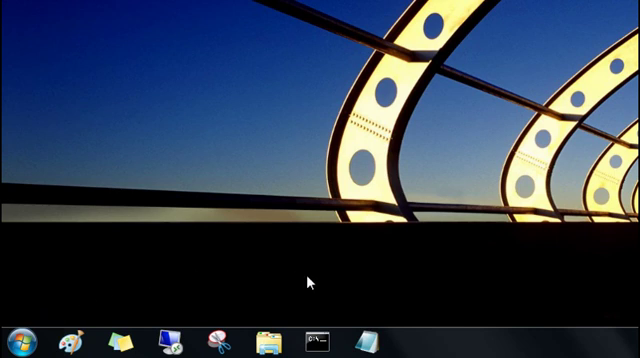
pyautogui.moveTo(104, 264)
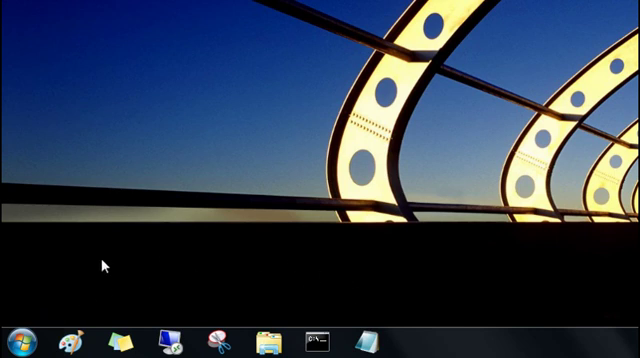
# Pin WordPad and Calculator to the taskbar from the Start menu, then return to the desktop
pyautogui.click(12, 348)
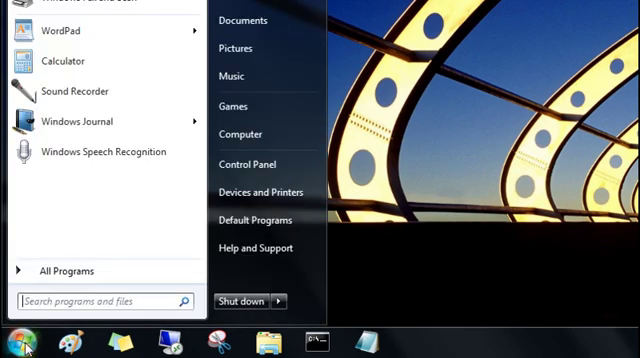
pyautogui.moveTo(62, 62)
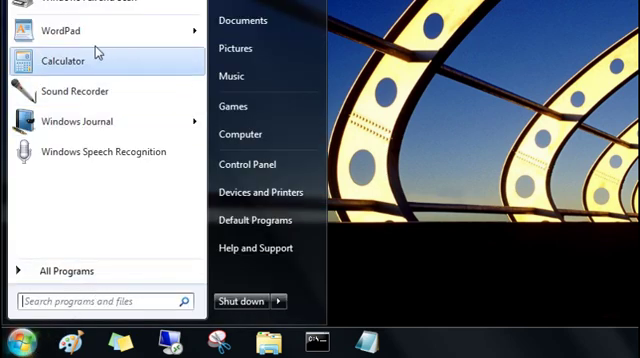
pyautogui.rightClick(60, 32)
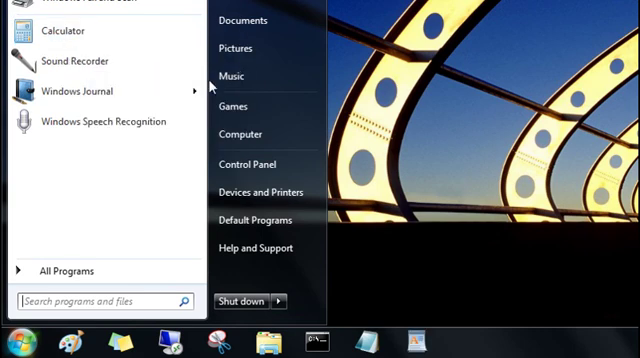
pyautogui.moveTo(62, 30)
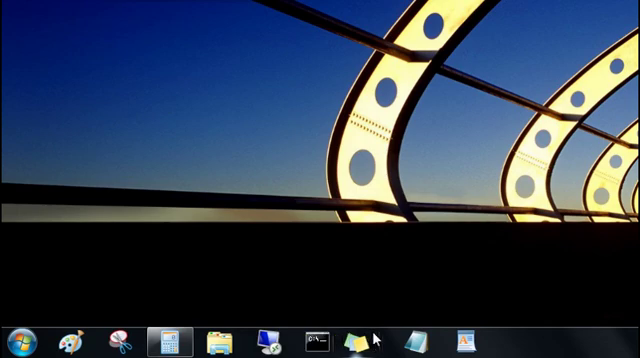
pyautogui.click(24, 336)
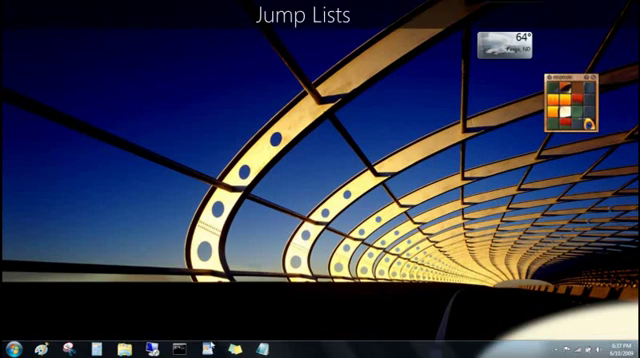
pyautogui.rightClick(204, 336)
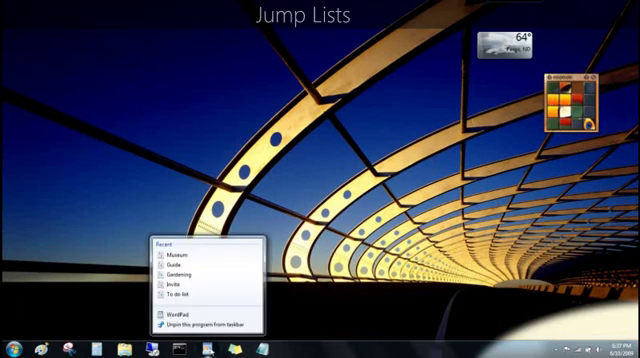
pyautogui.moveTo(190, 256)
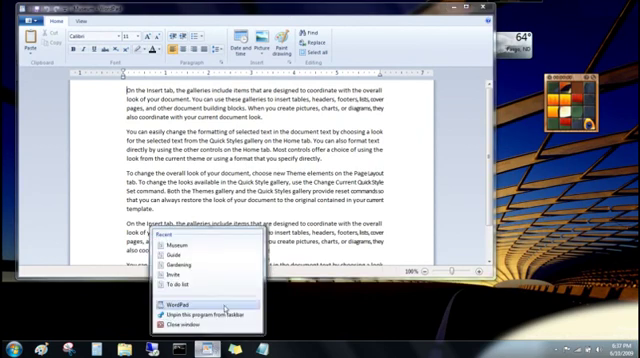
pyautogui.click(168, 296)
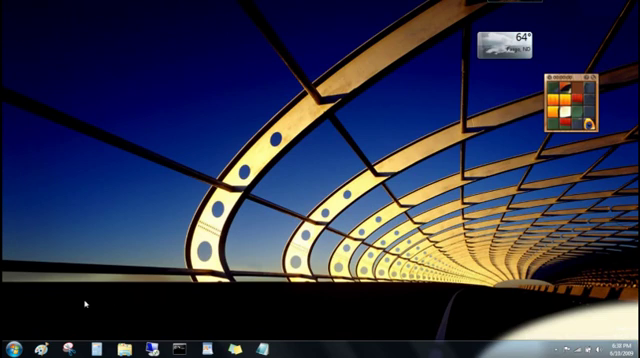
pyautogui.click(12, 344)
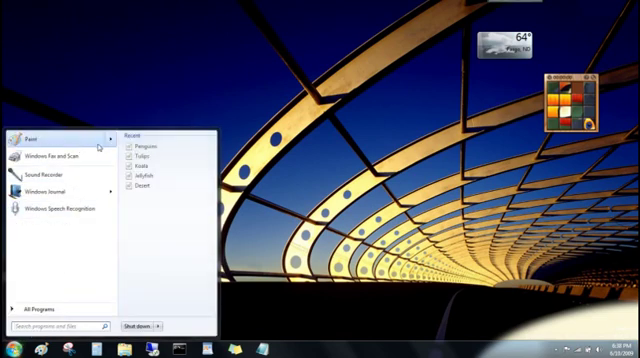
pyautogui.moveTo(56, 180)
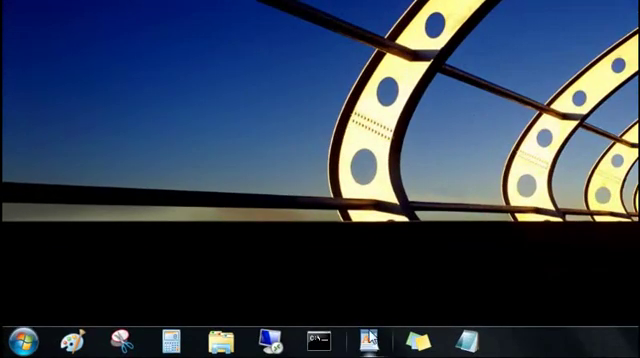
# Show Notepad's Jump List and the pinning options for the Concert file
pyautogui.rightClick(372, 338)
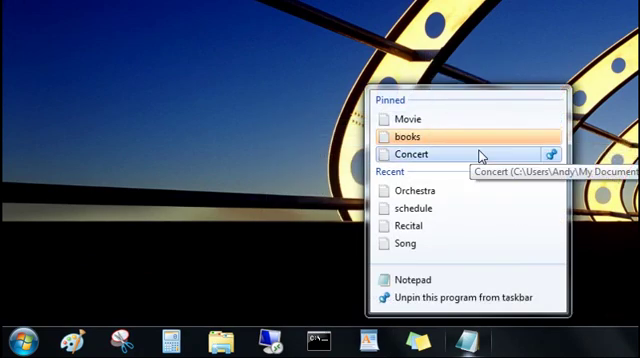
pyautogui.moveTo(552, 156)
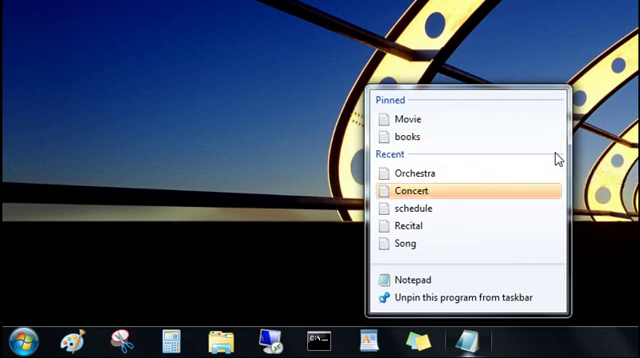
pyautogui.moveTo(428, 208)
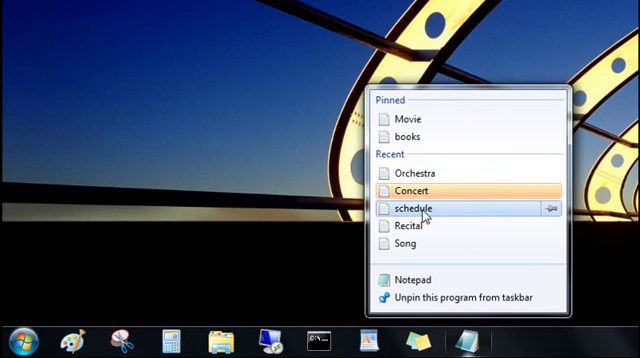
pyautogui.rightClick(414, 188)
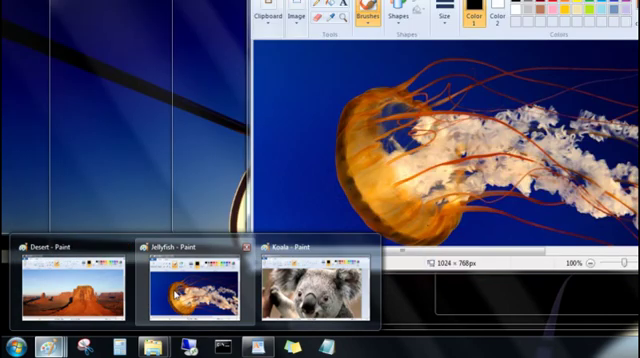
# Bring the Koala picture's Paint window to the front from the taskbar thumbnails
pyautogui.click(304, 284)
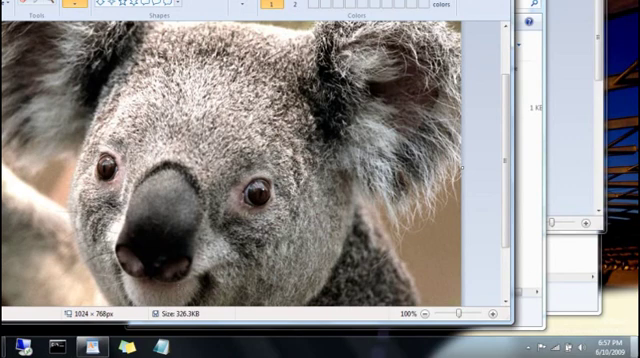
# Clear away all open windows with Show Desktop to reveal the gadgets
pyautogui.click(632, 336)
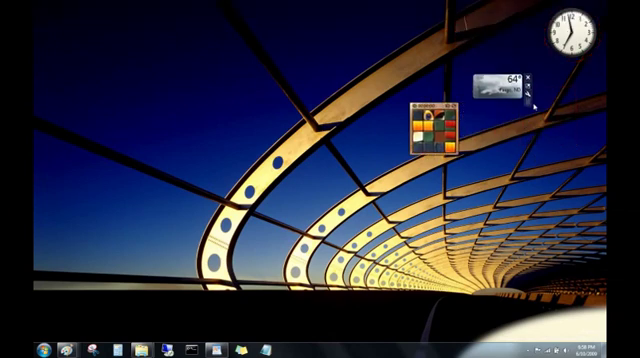
# Move the temperature gadget left so it sits beside the calendar gadget
pyautogui.moveTo(500, 84); pyautogui.dragTo(284, 96)
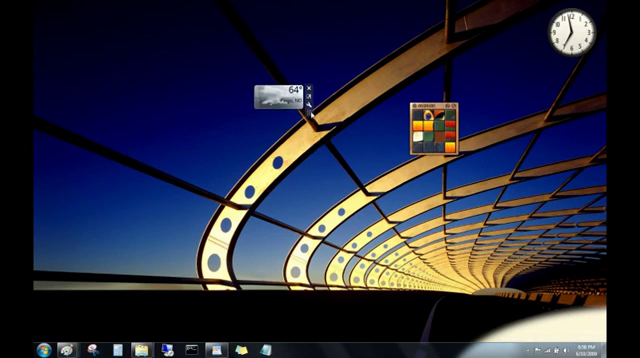